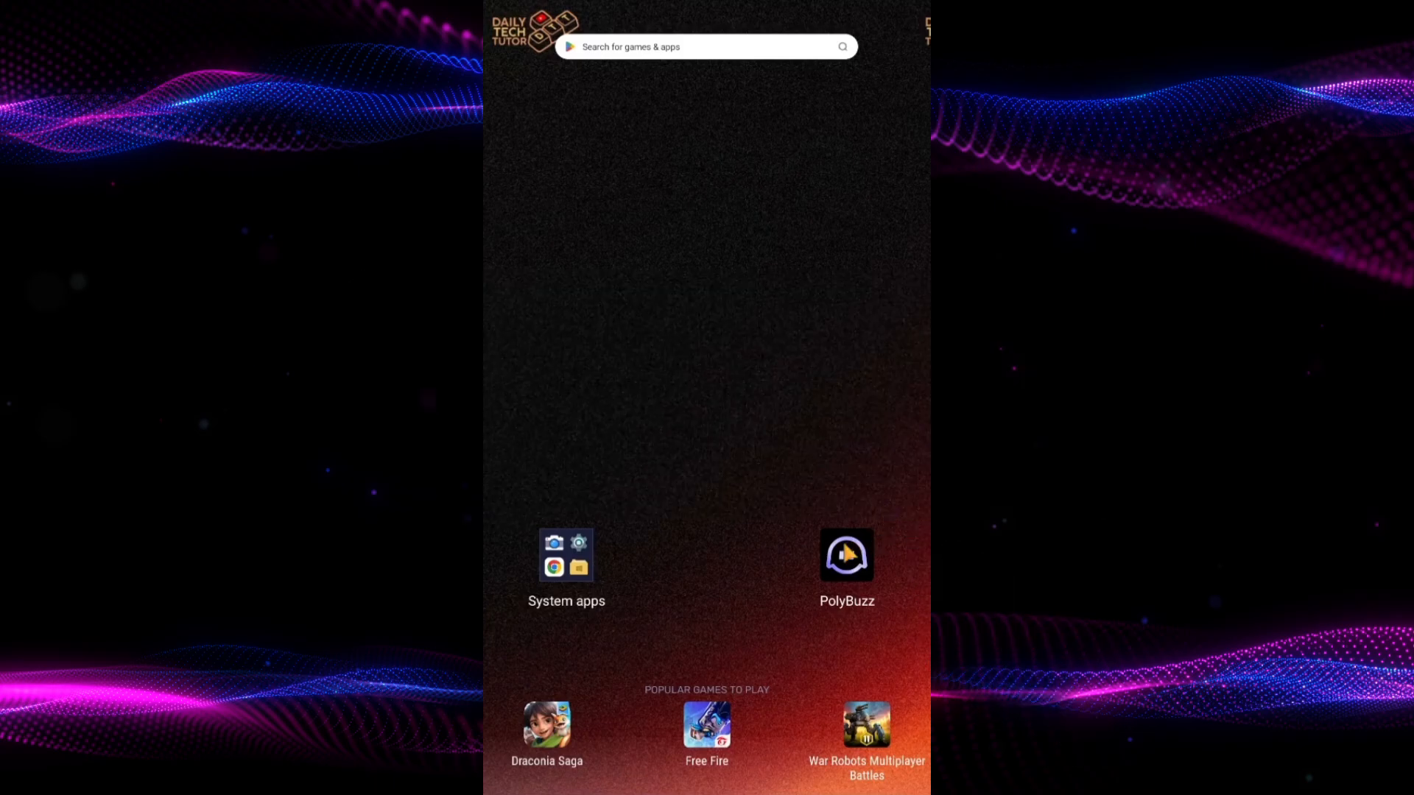
Launch PolyBuzz from the home screen to reach the Explore feed.
{"action": "left_click", "coordinate": [846, 554]}
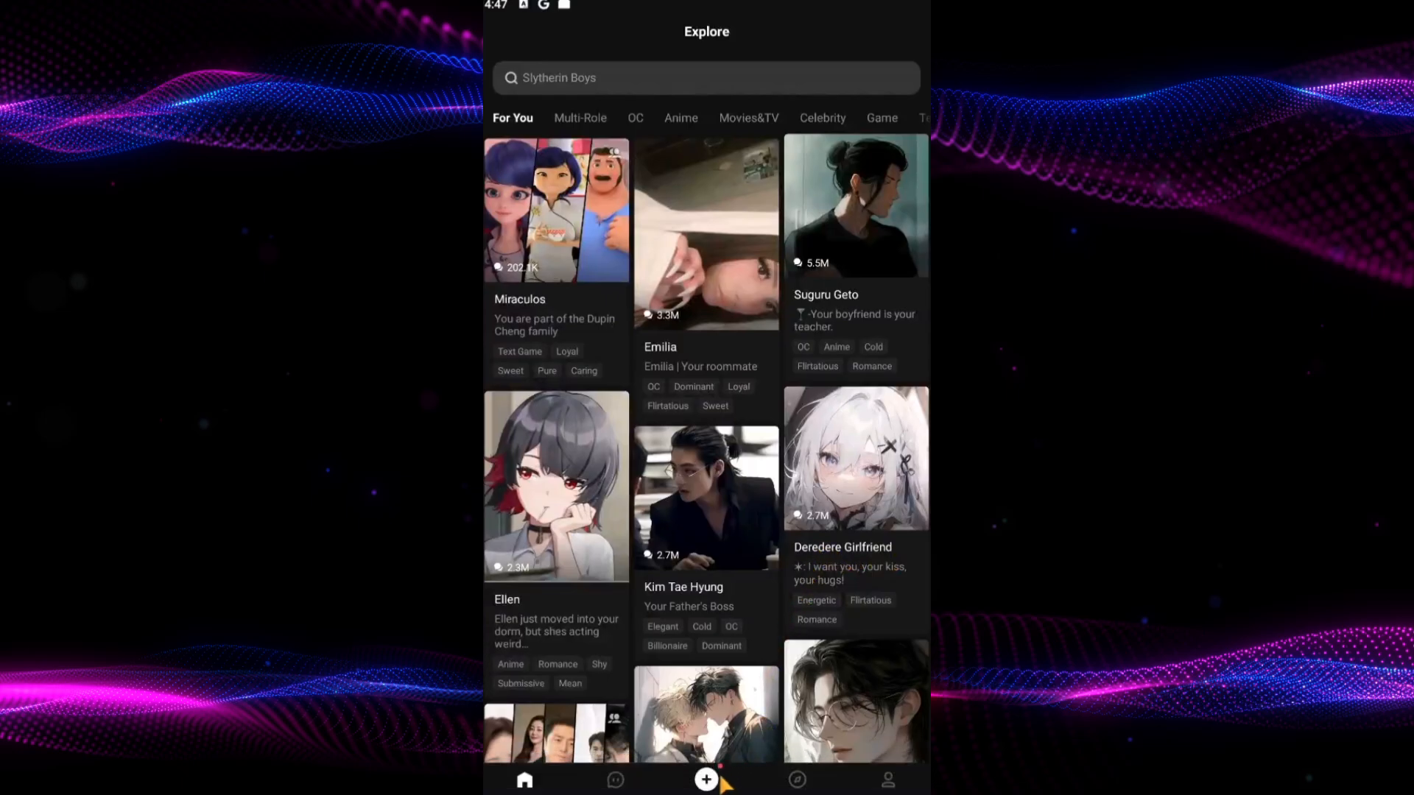
Start a new character and choose Male as the avatar description.
{"action": "left_click", "coordinate": [707, 779]}
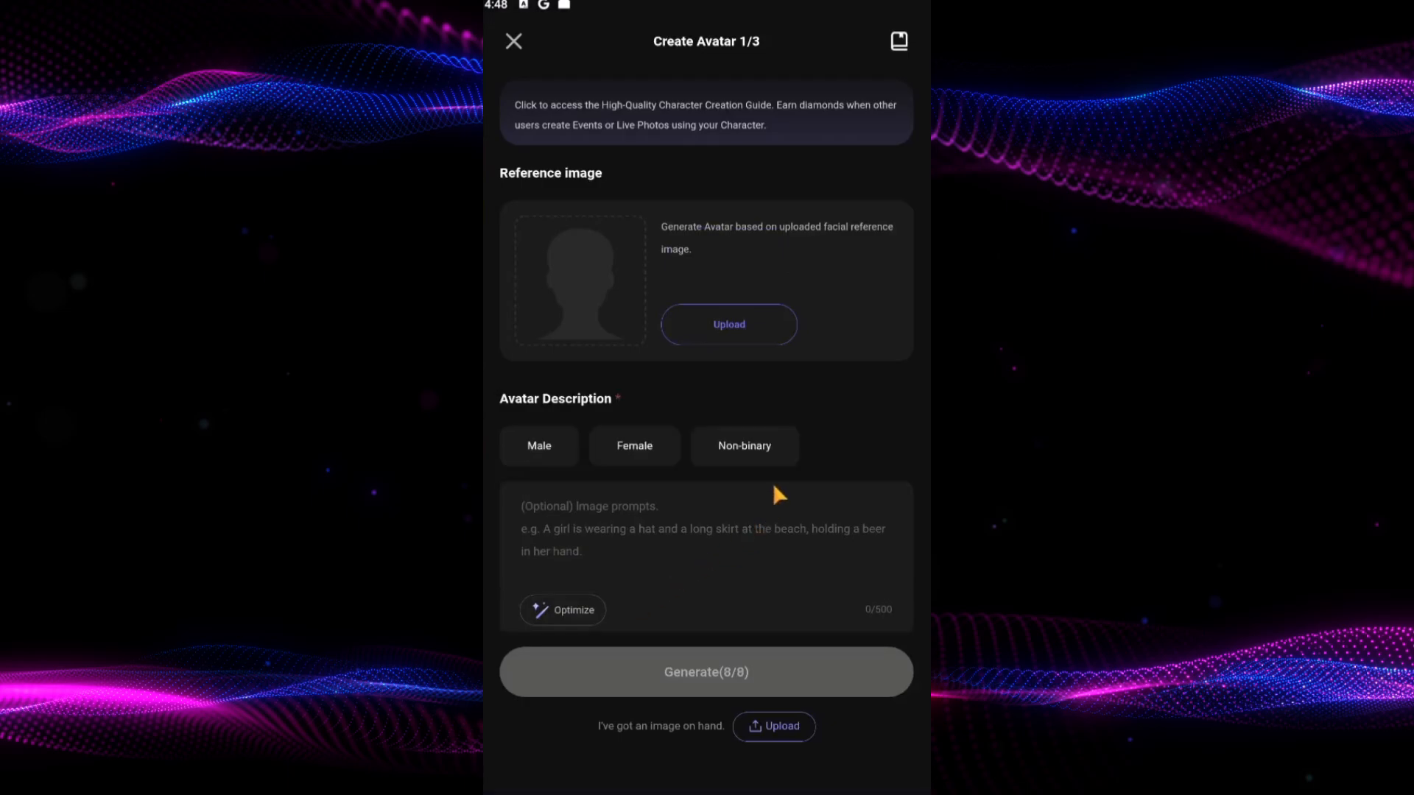
{"action": "mouse_move", "coordinate": [780, 485]}
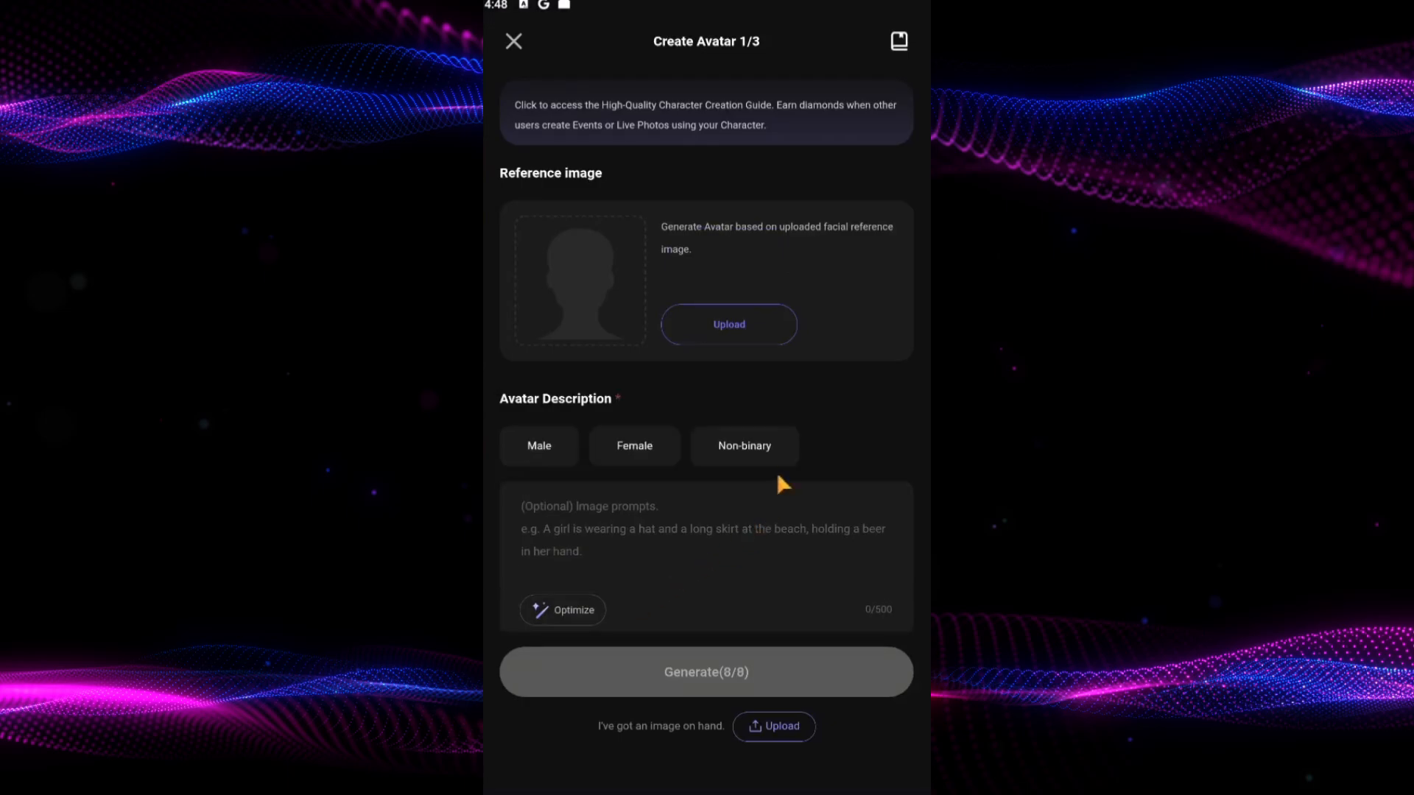
{"action": "mouse_move", "coordinate": [743, 355]}
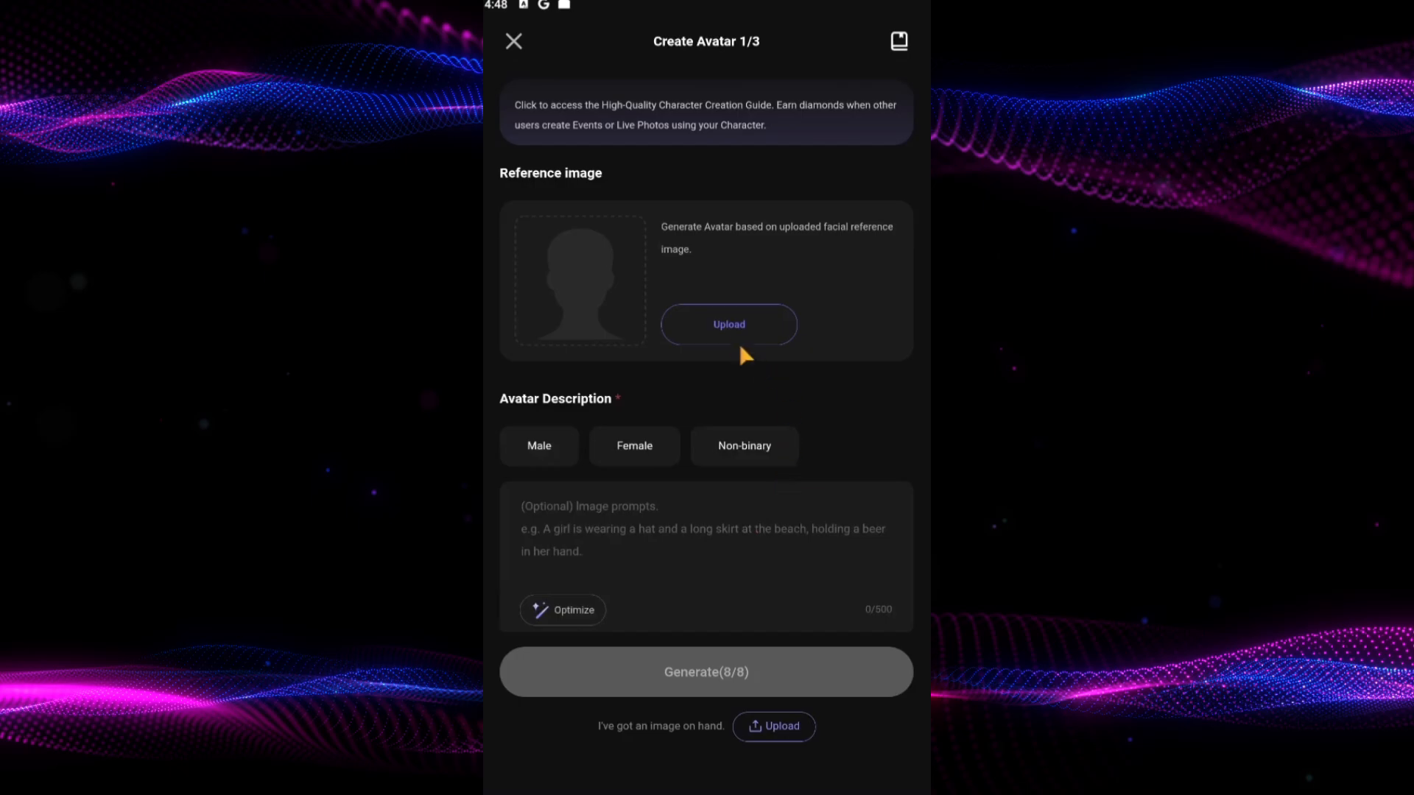
{"action": "left_click", "coordinate": [729, 324]}
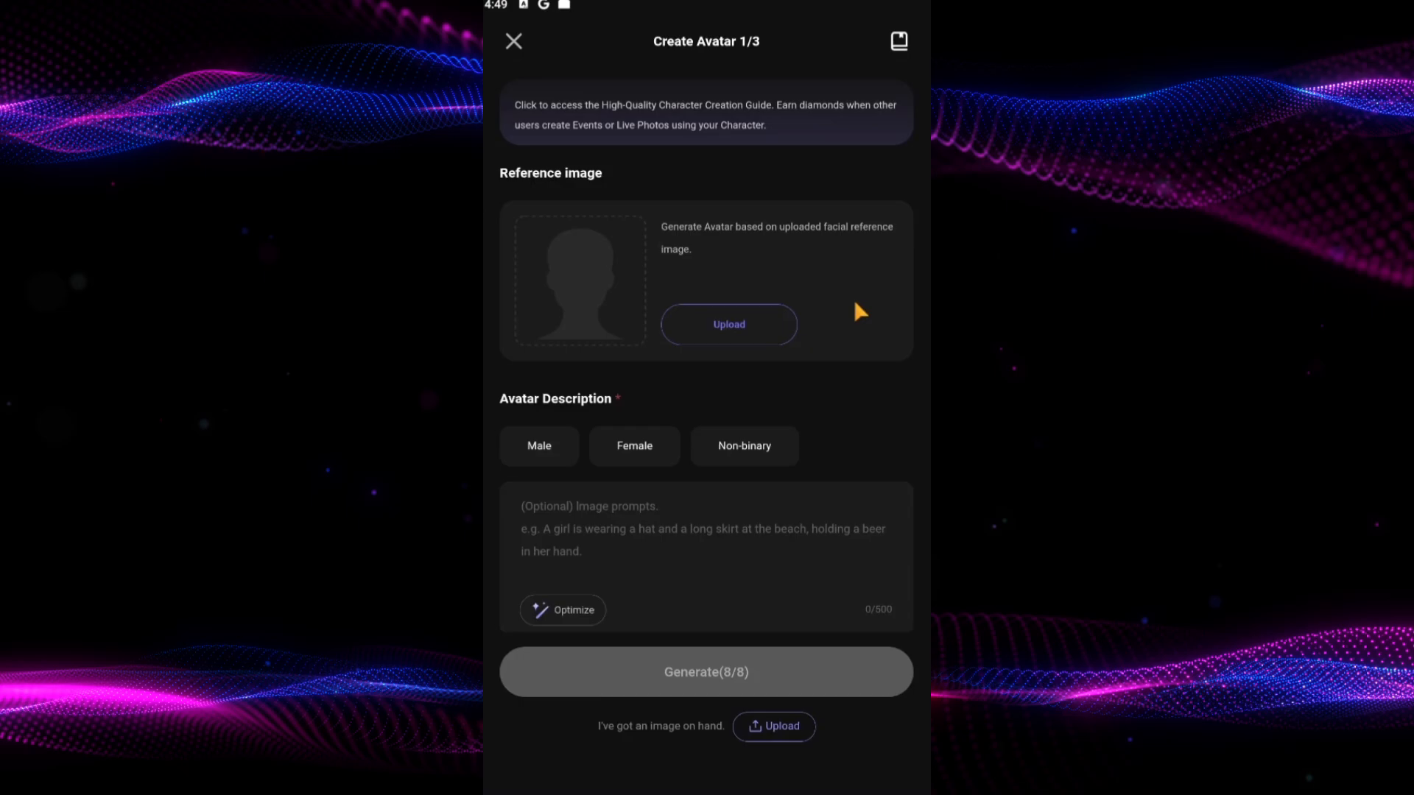
{"action": "left_click", "coordinate": [539, 445]}
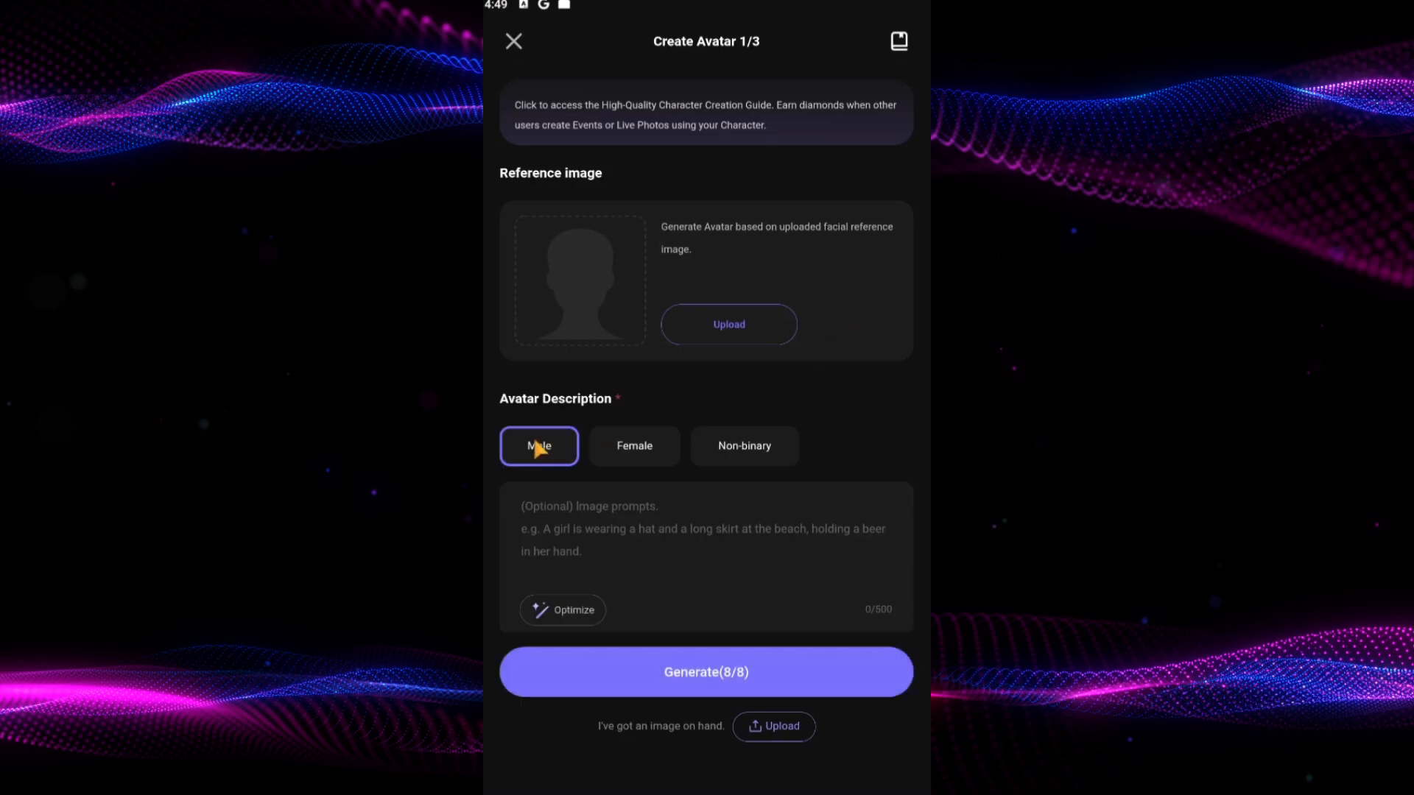
Generate Anime-style avatars for 'LUFFY FROM ONE PIECE' and pick the straw-hat image.
{"action": "scroll", "scroll_direction": "down", "scroll_amount": 3}
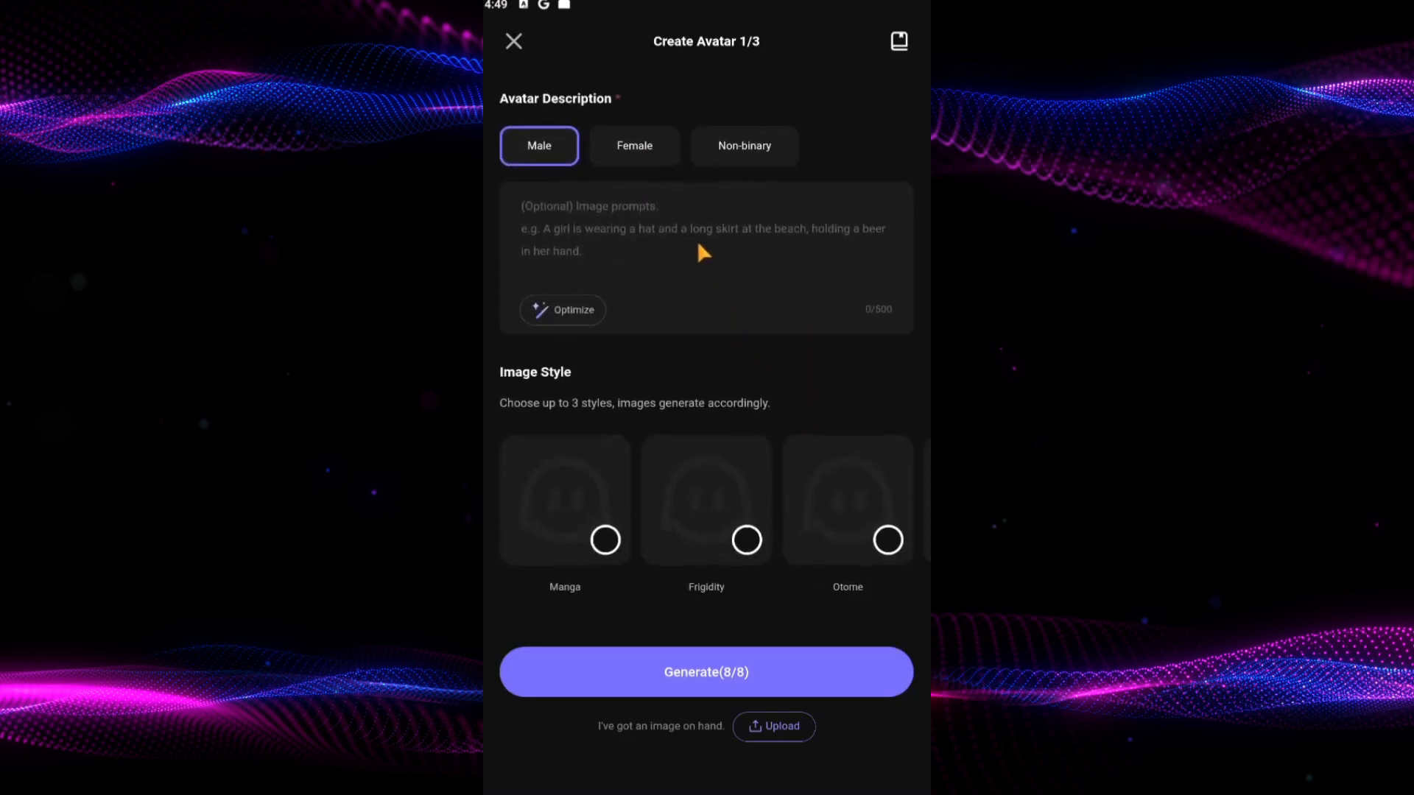
{"action": "type", "text": "LUFFY FROM ONE PIECE"}
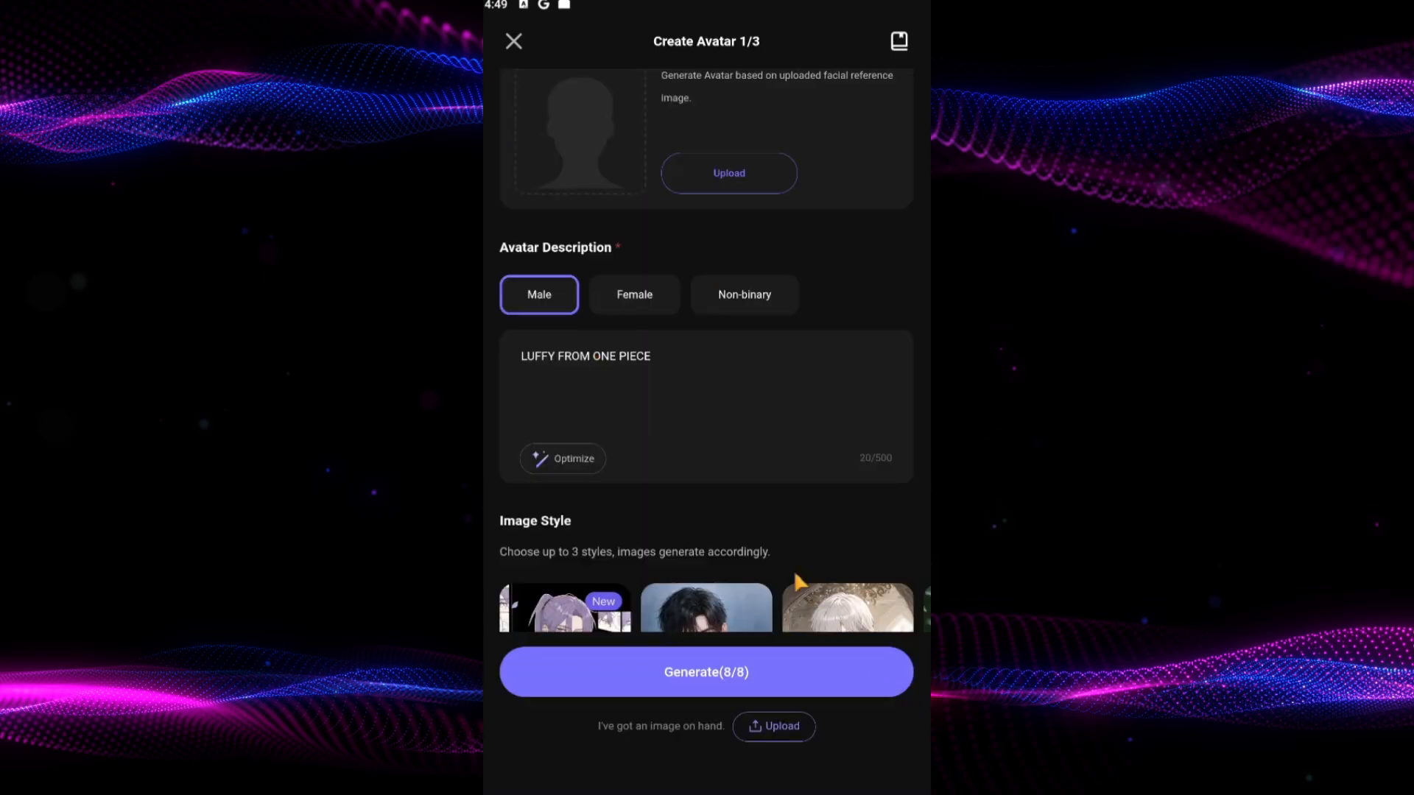
{"action": "scroll", "scroll_direction": "down", "scroll_amount": 3}
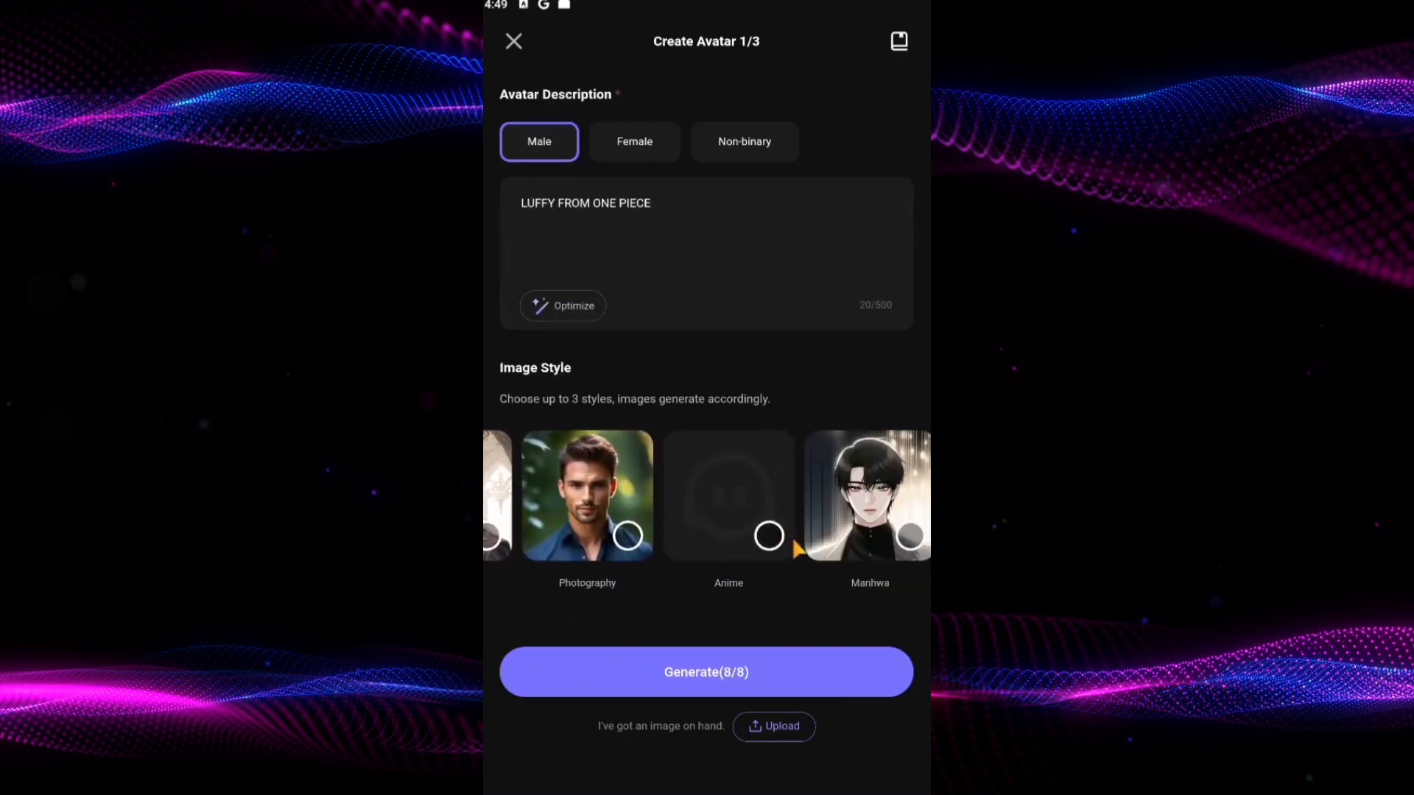
{"action": "left_click", "coordinate": [727, 496]}
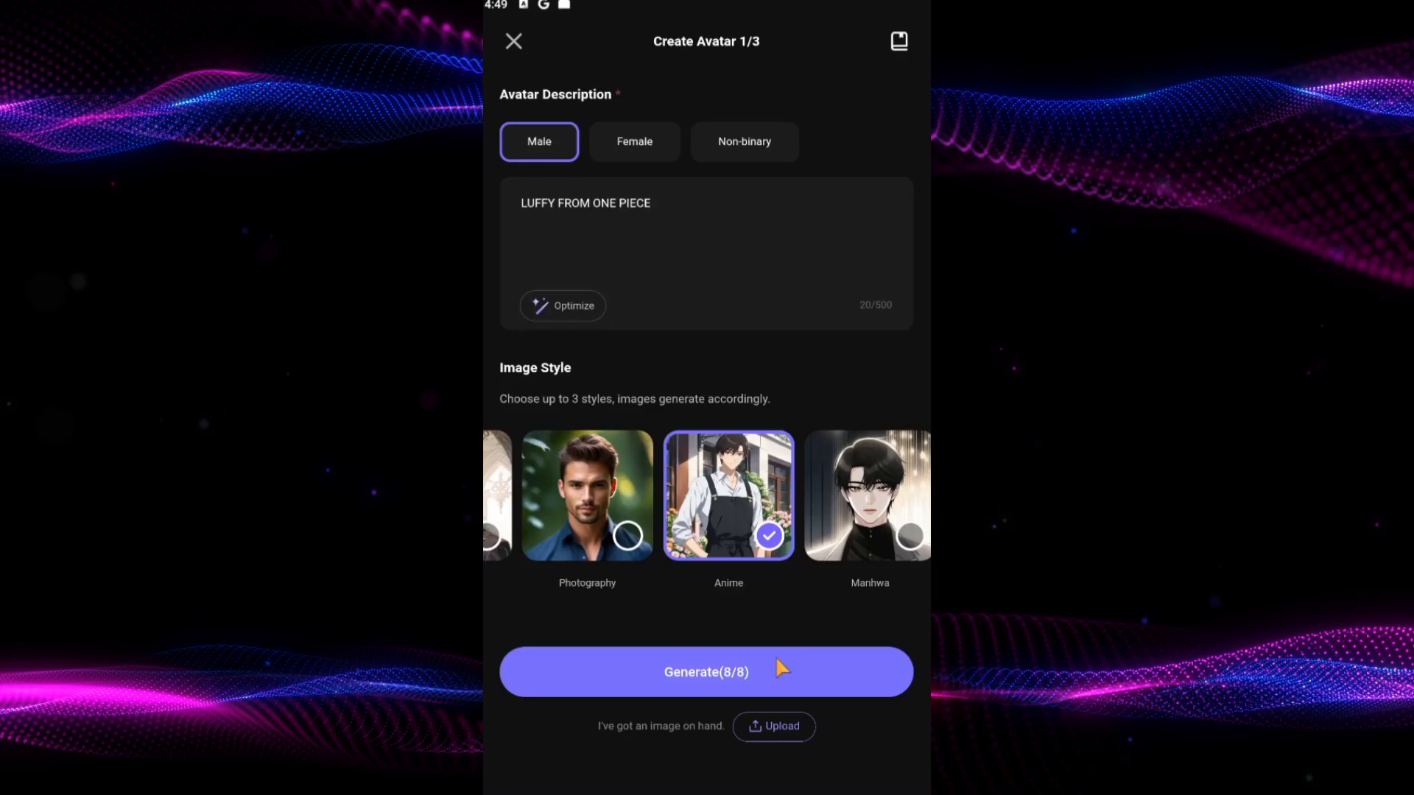
{"action": "left_click", "coordinate": [707, 671]}
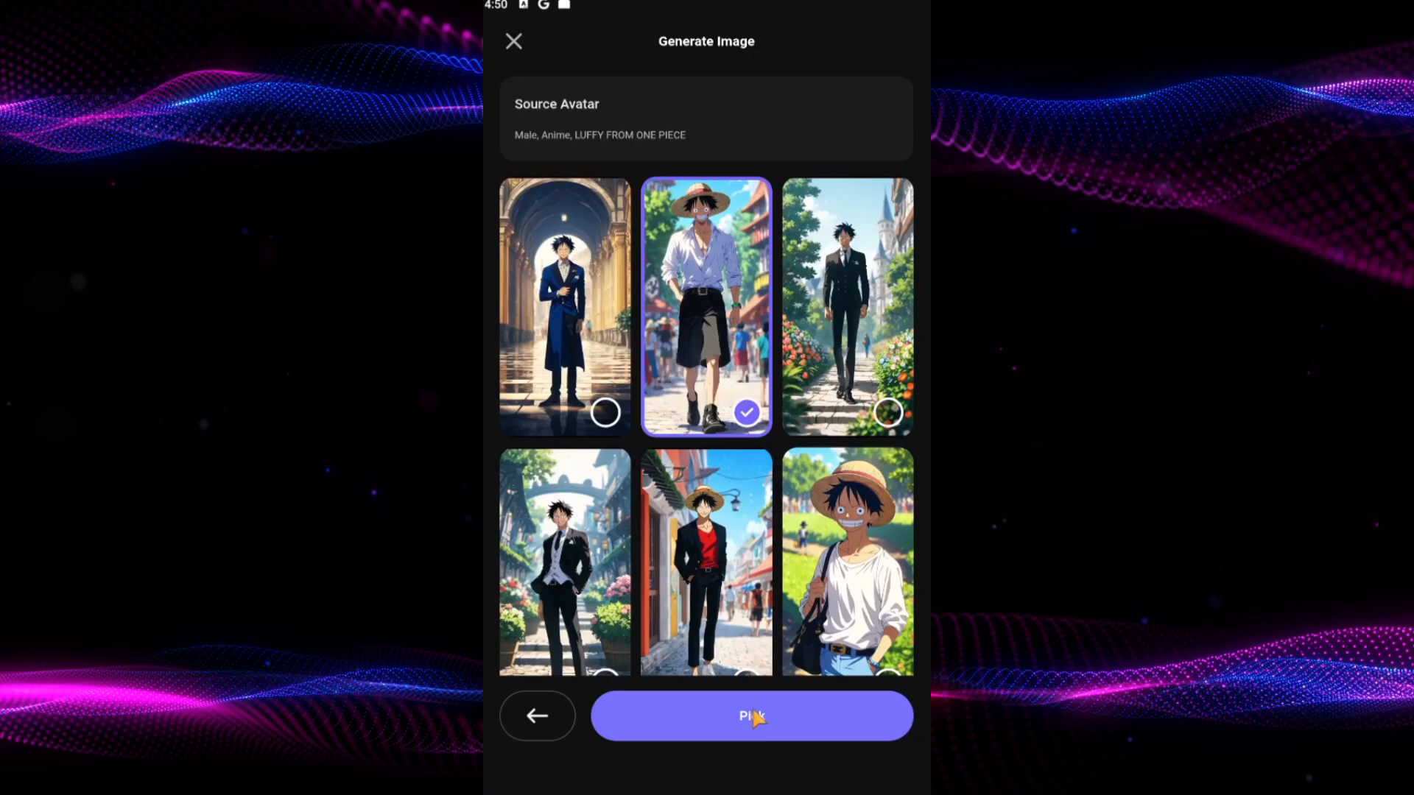
{"action": "left_click", "coordinate": [751, 715]}
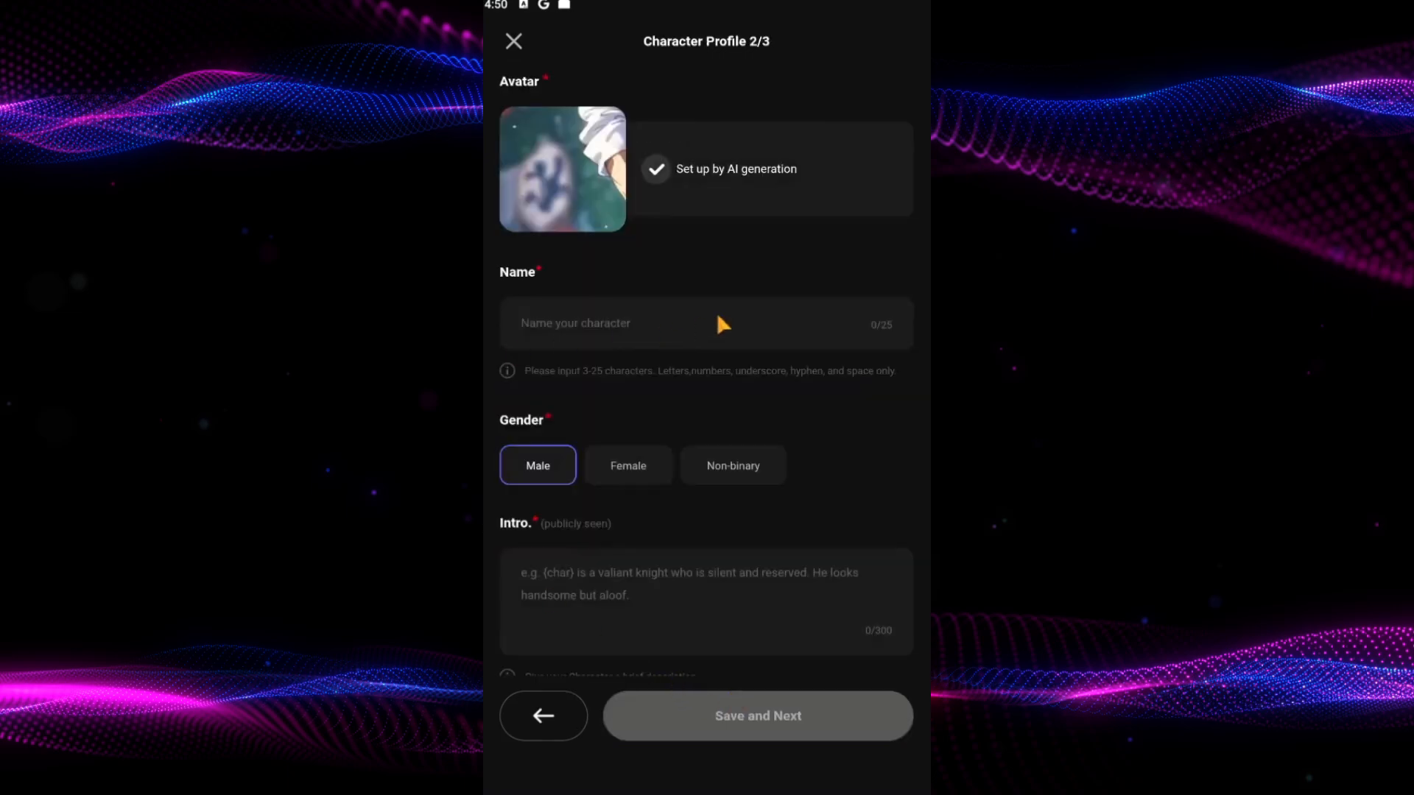
Enter name 'LUF', intro 'THE NEXT PIRATE KING' and greeting 'HELLO'.
{"action": "type", "text": "LUF"}
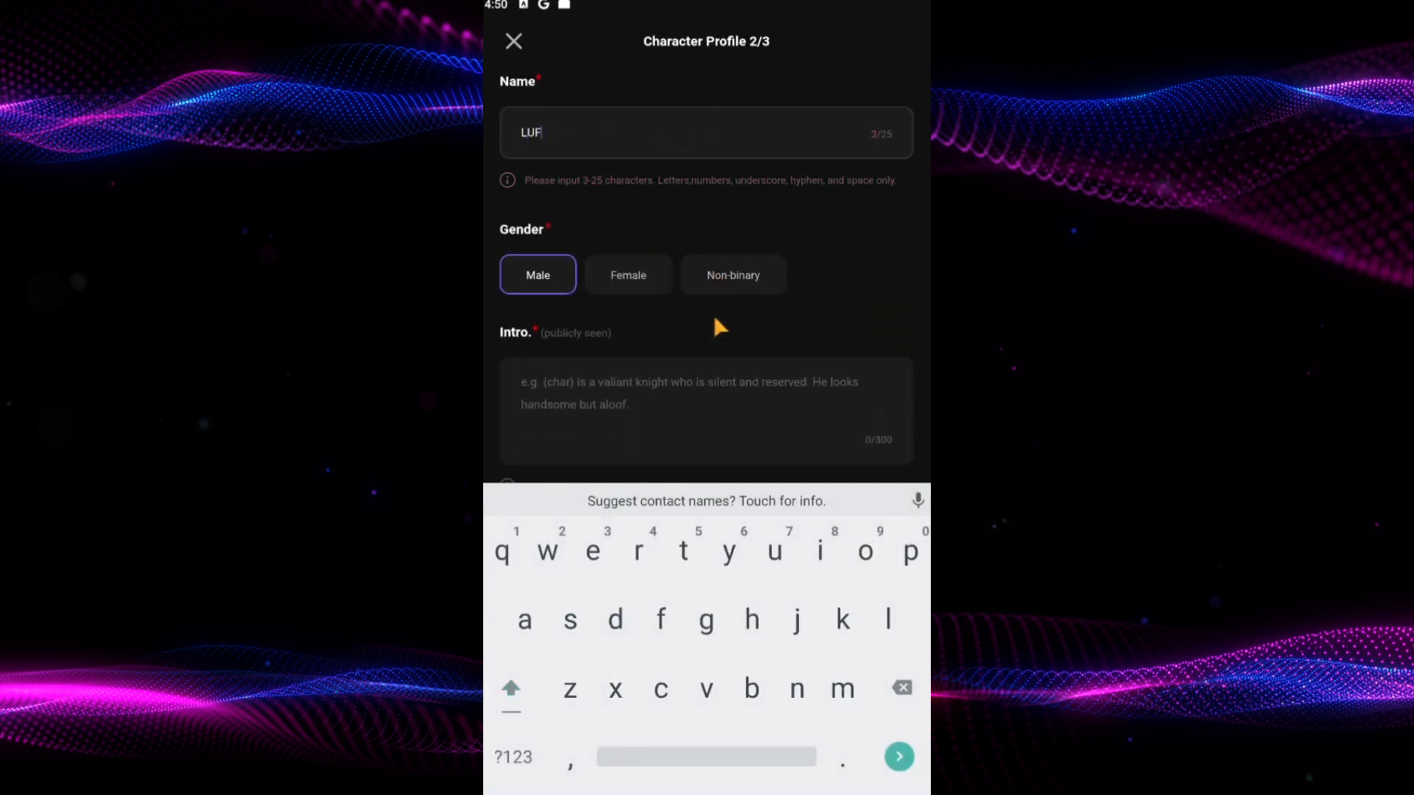
{"action": "scroll", "scroll_direction": "down", "scroll_amount": 3}
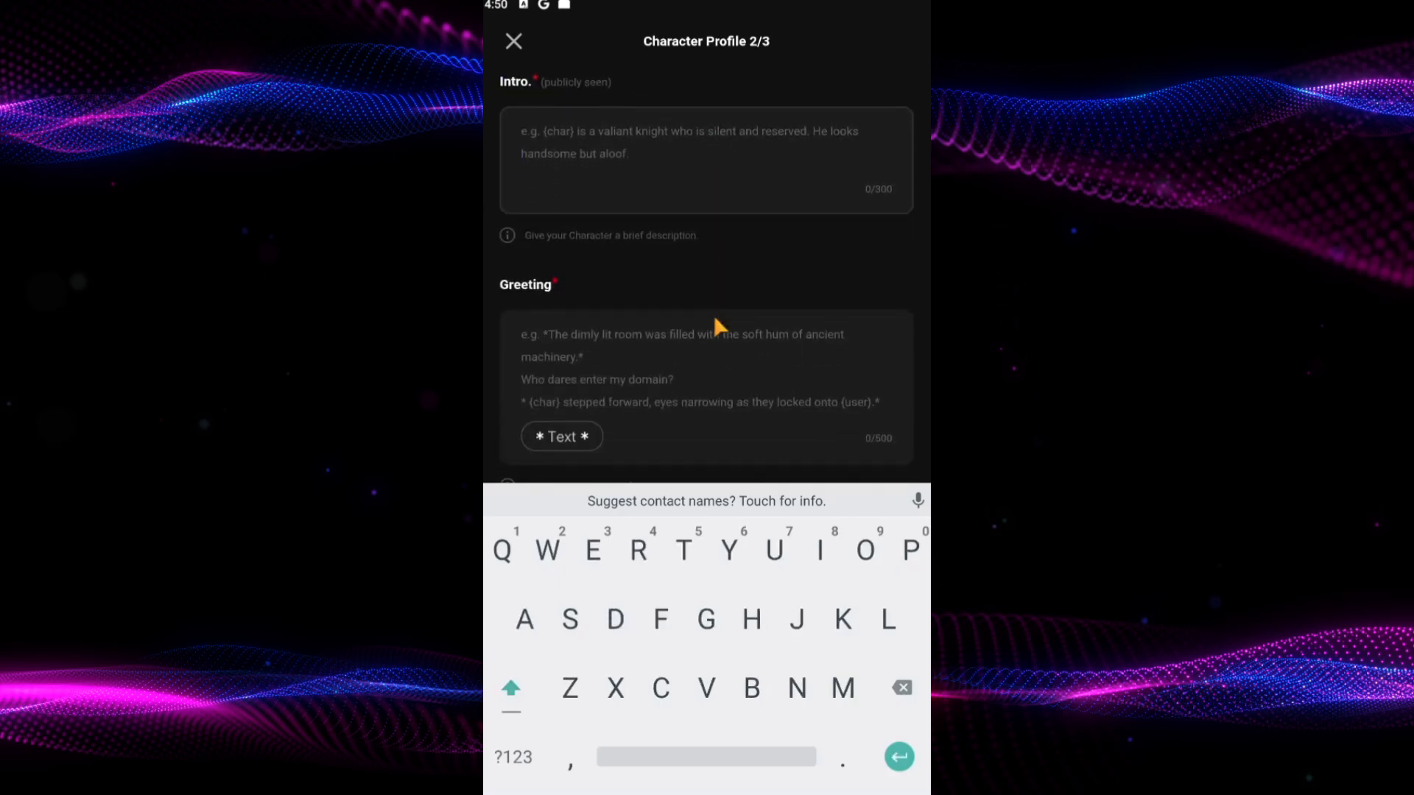
{"action": "type", "text": "THE NEXT PIRATE KING"}
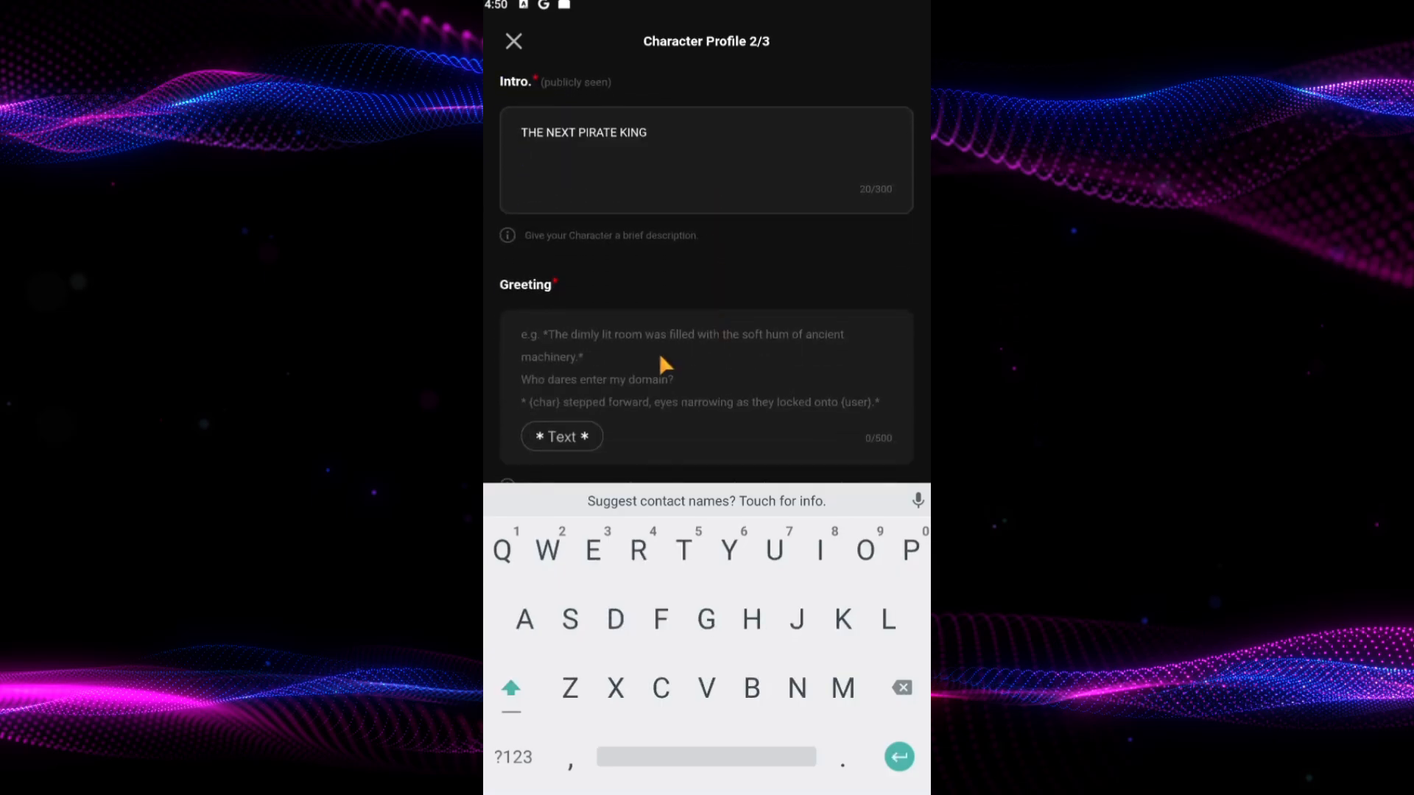
{"action": "type", "text": "H"}
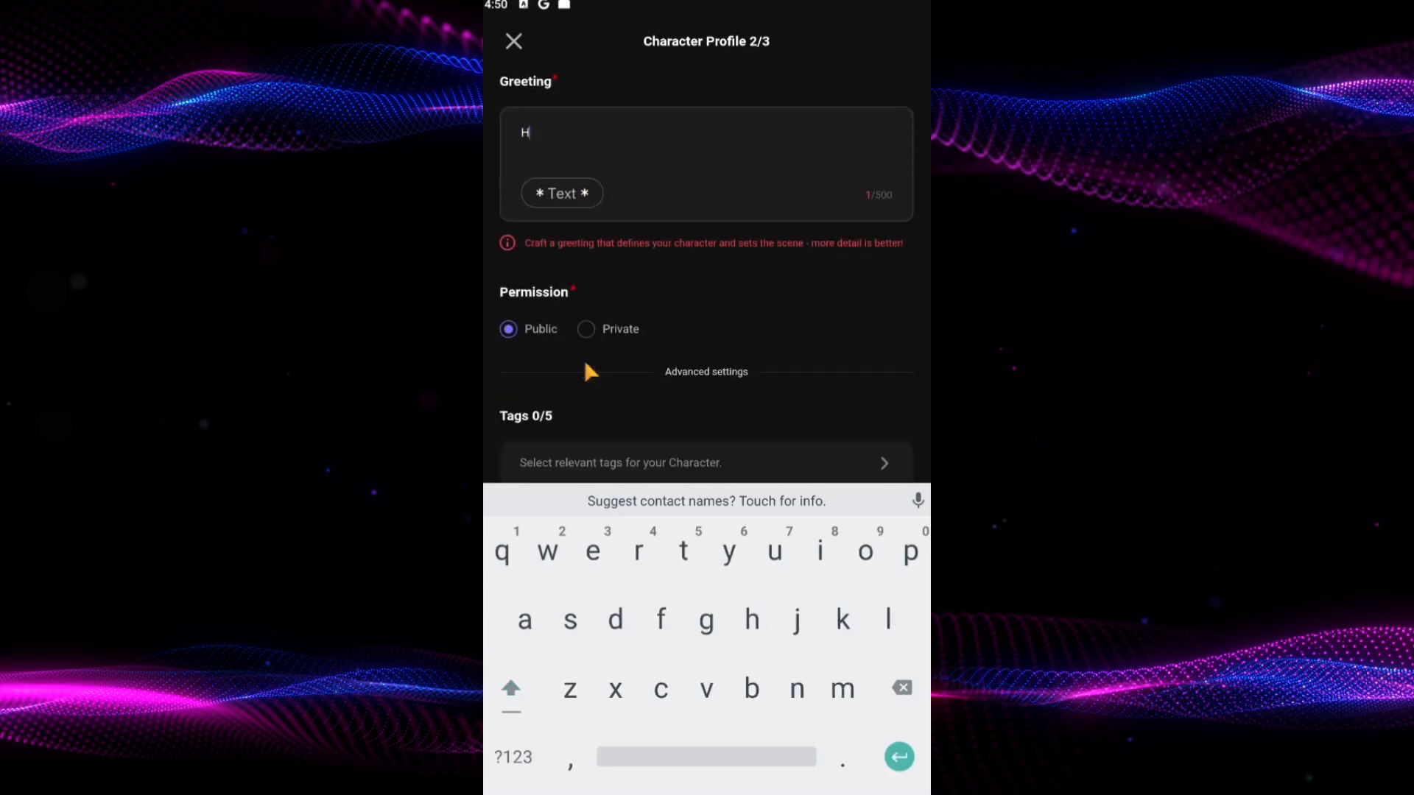
{"action": "type", "text": "ELLO"}
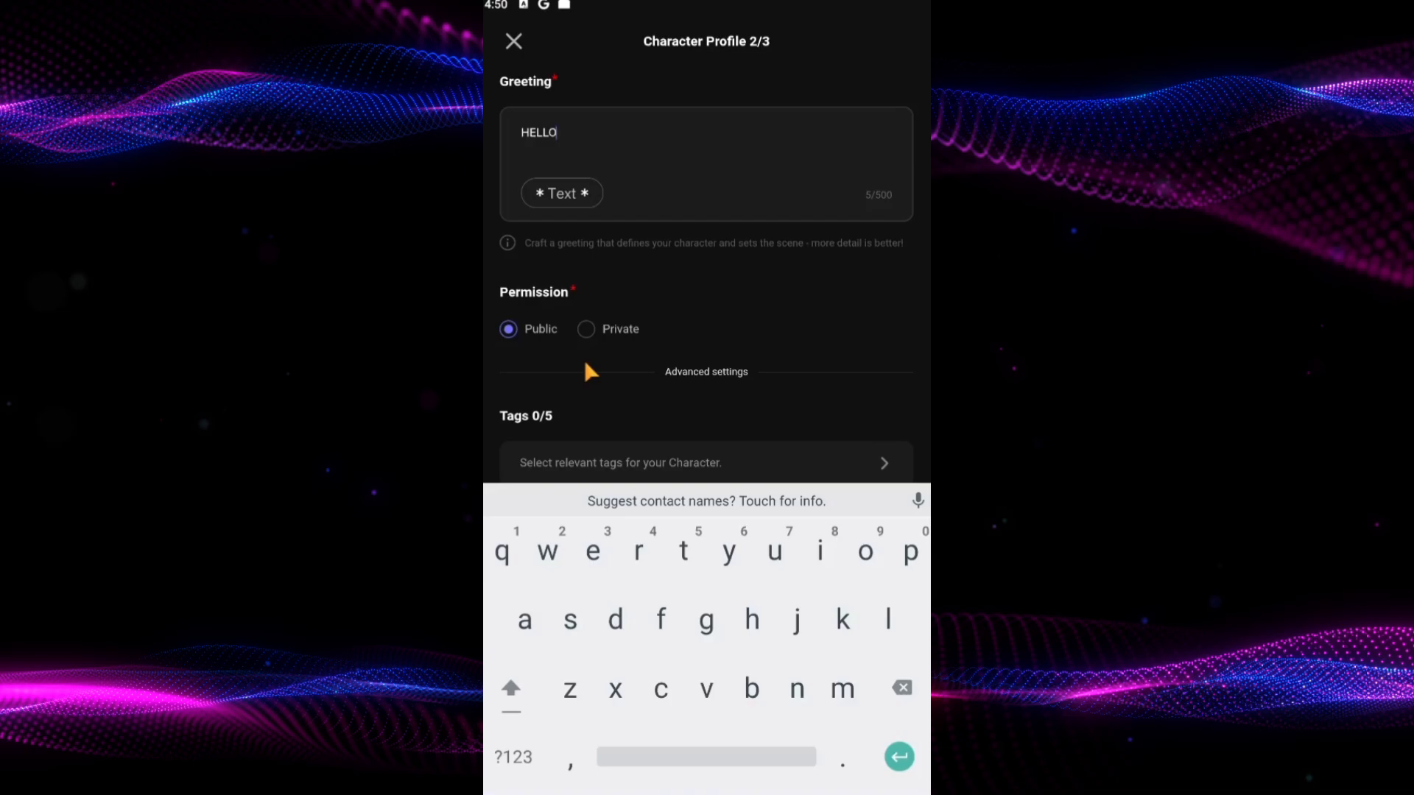
{"action": "left_click", "coordinate": [586, 329]}
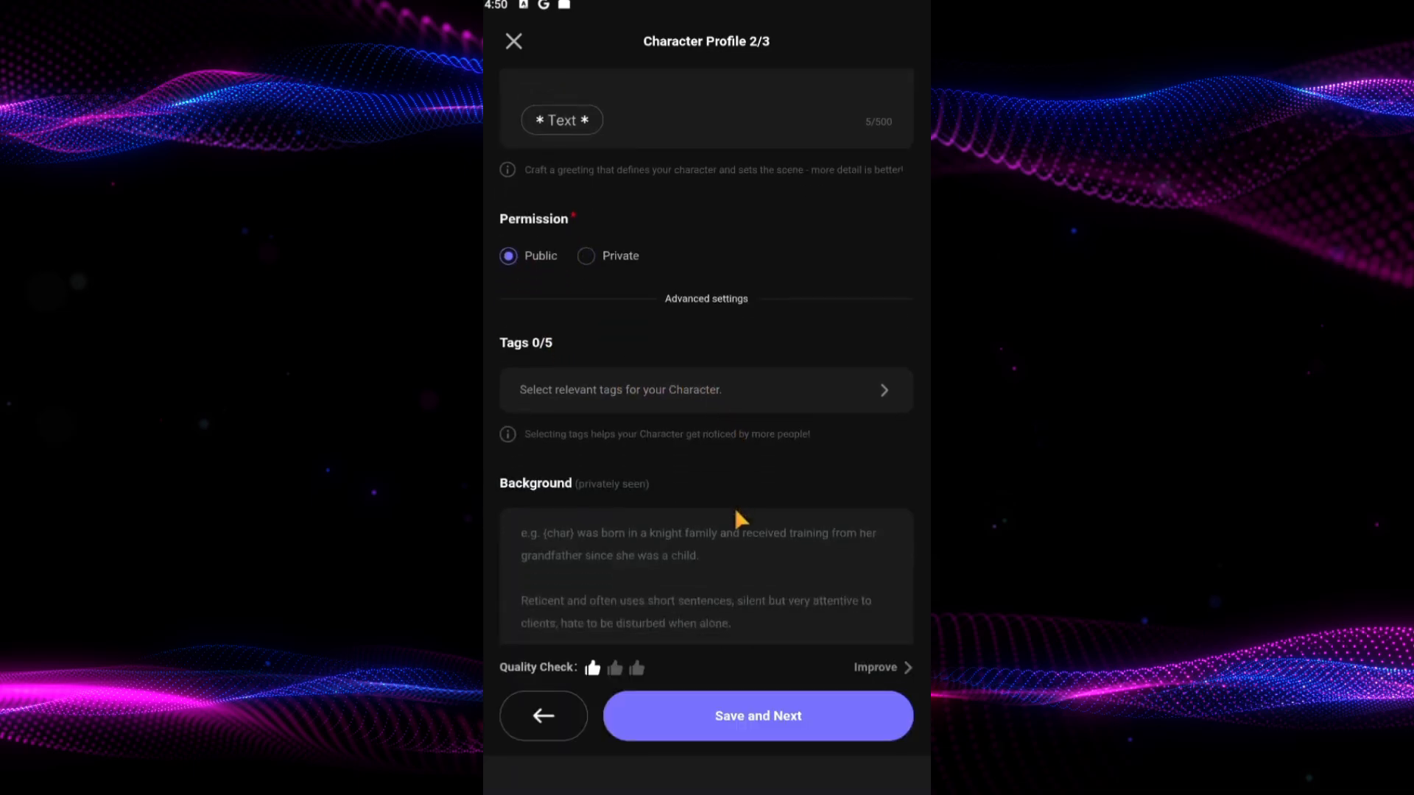
{"action": "scroll", "scroll_direction": "down", "scroll_amount": 3}
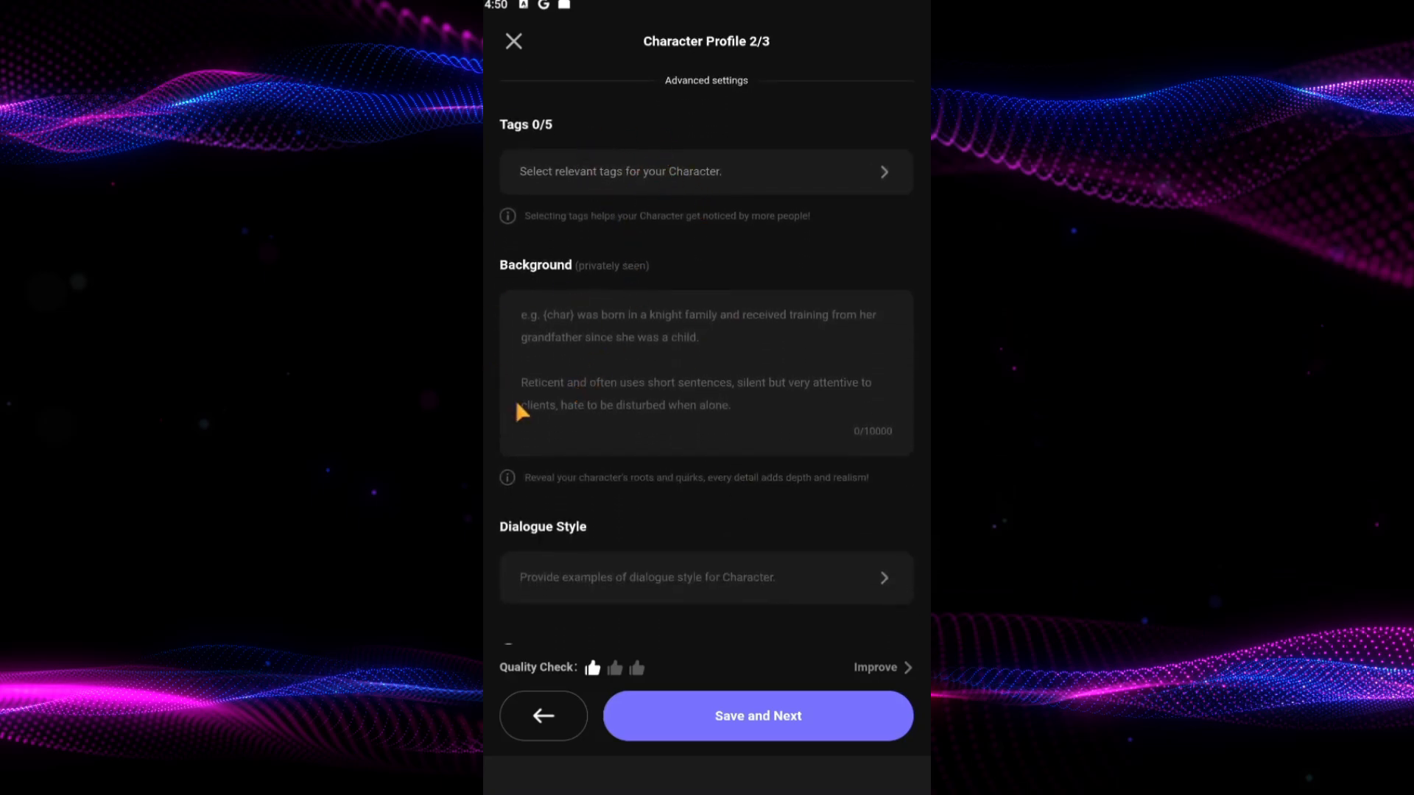
{"action": "mouse_move", "coordinate": [679, 591]}
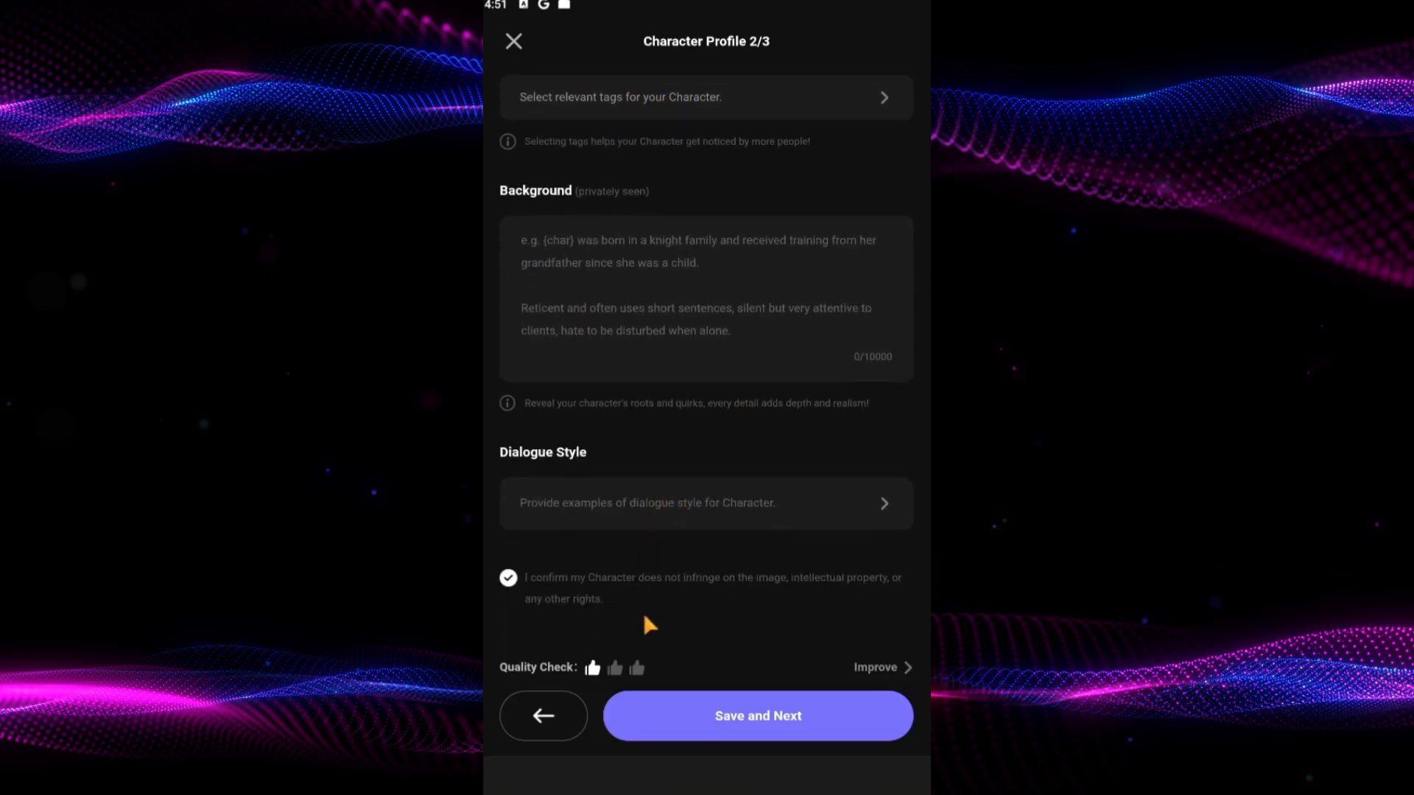
Save the profile, keep the Flirting man voice, and Create and Chat.
{"action": "left_click", "coordinate": [757, 715]}
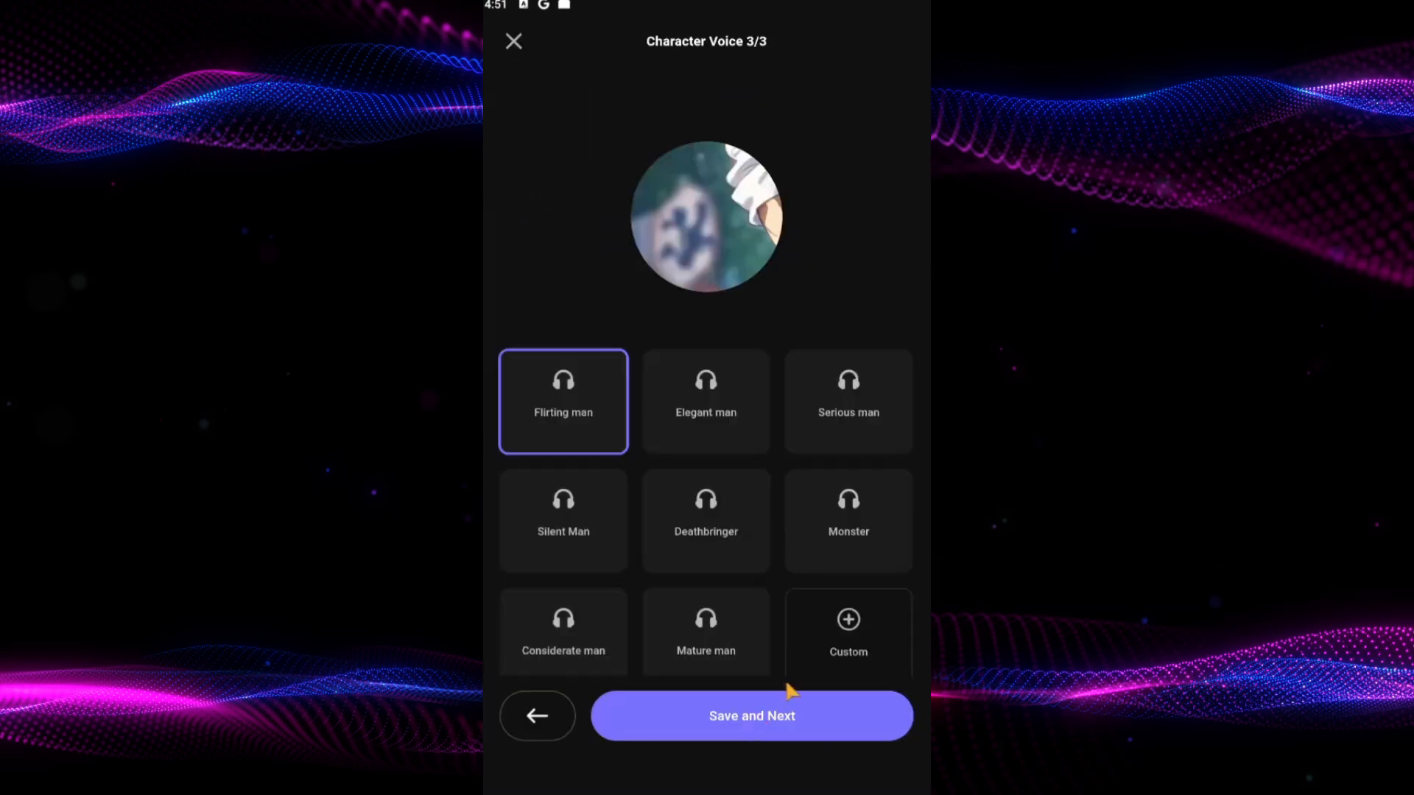
{"action": "mouse_move", "coordinate": [746, 434]}
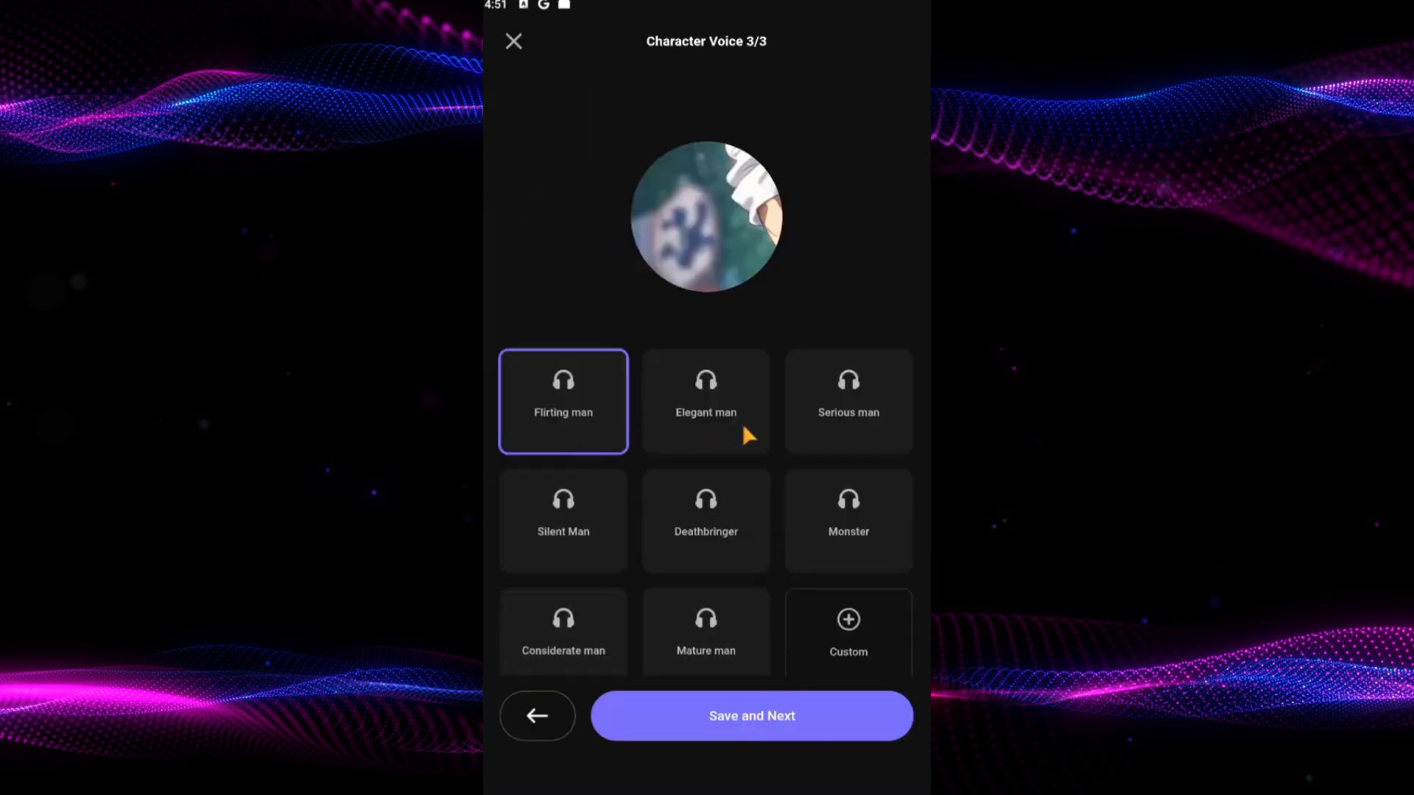
{"action": "mouse_move", "coordinate": [771, 450]}
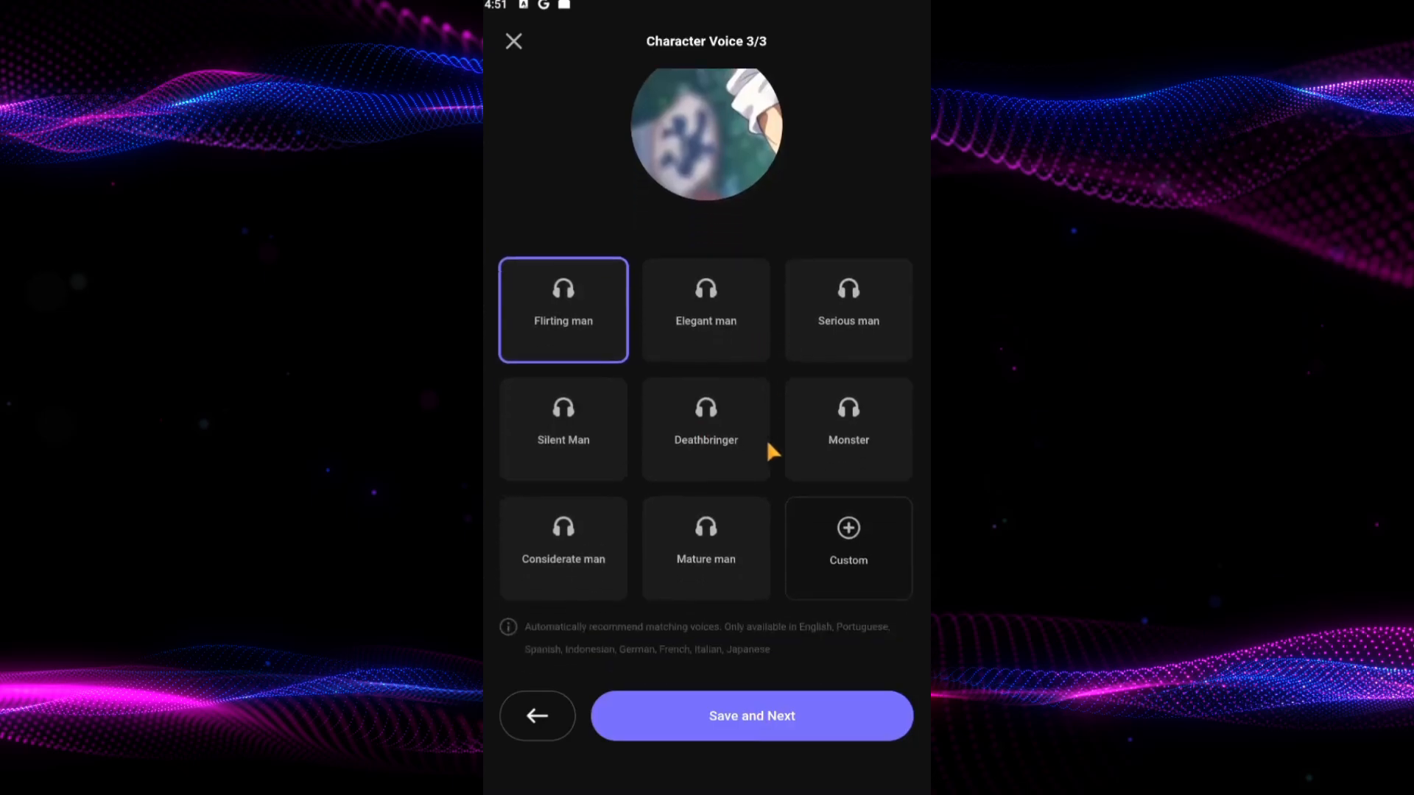
{"action": "left_click", "coordinate": [751, 715]}
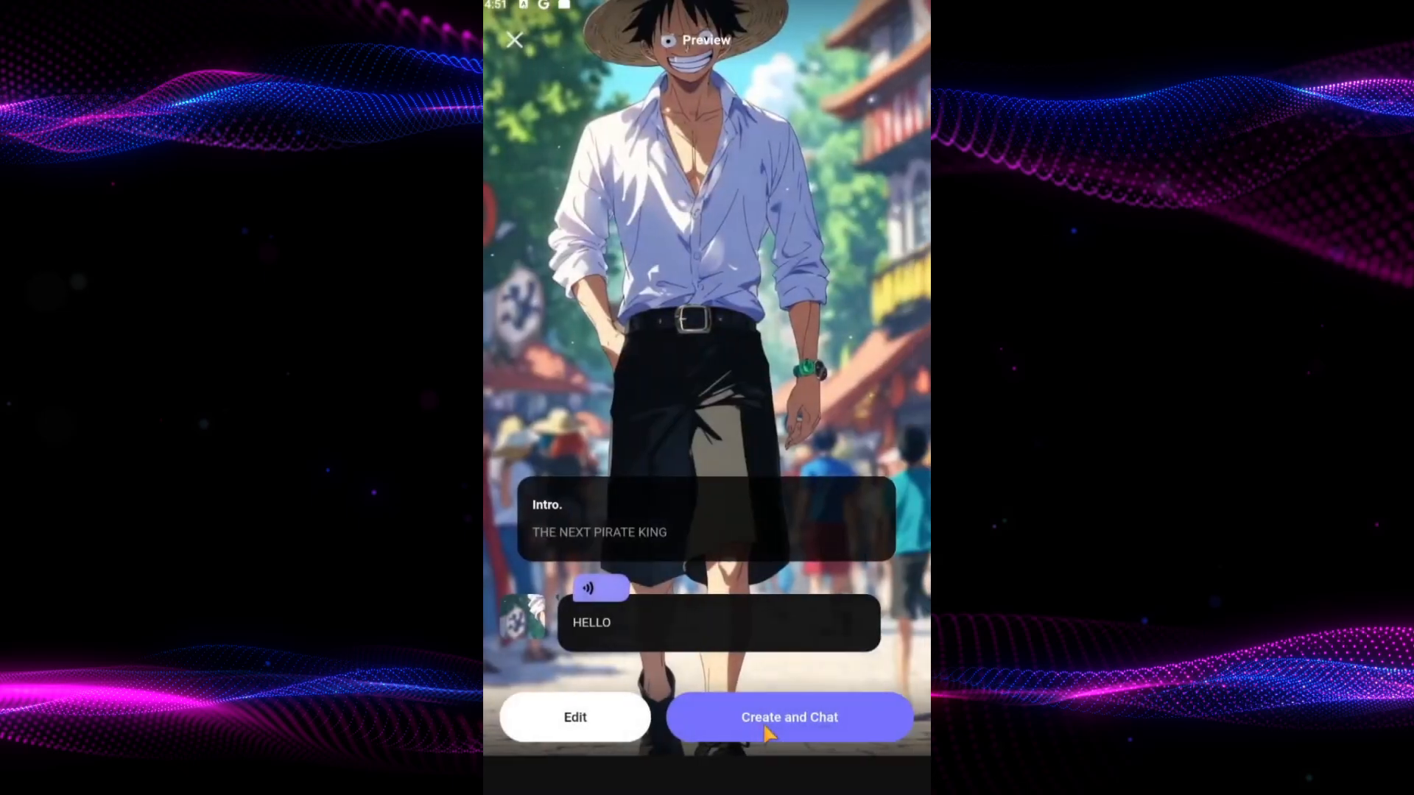
{"action": "mouse_move", "coordinate": [803, 728]}
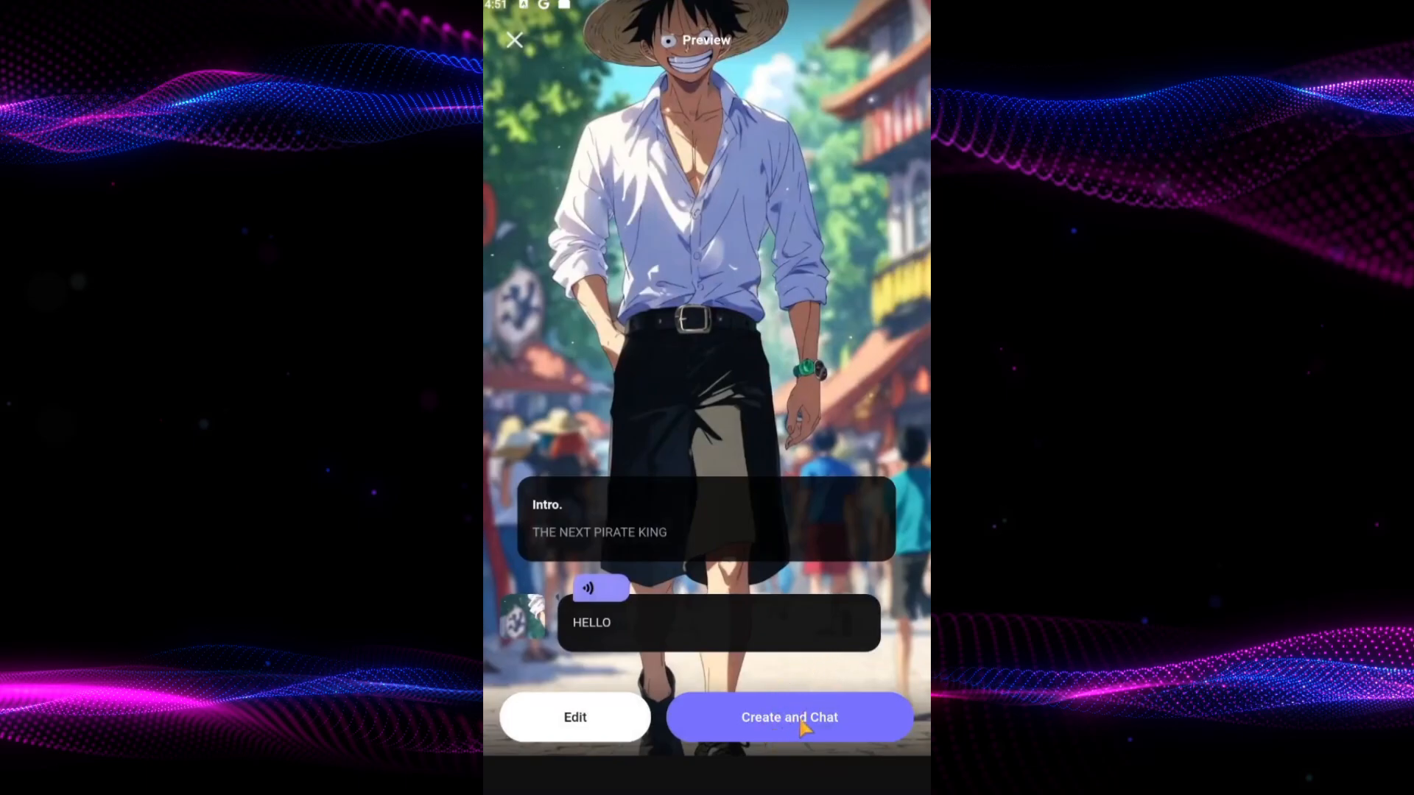
{"action": "left_click", "coordinate": [788, 716]}
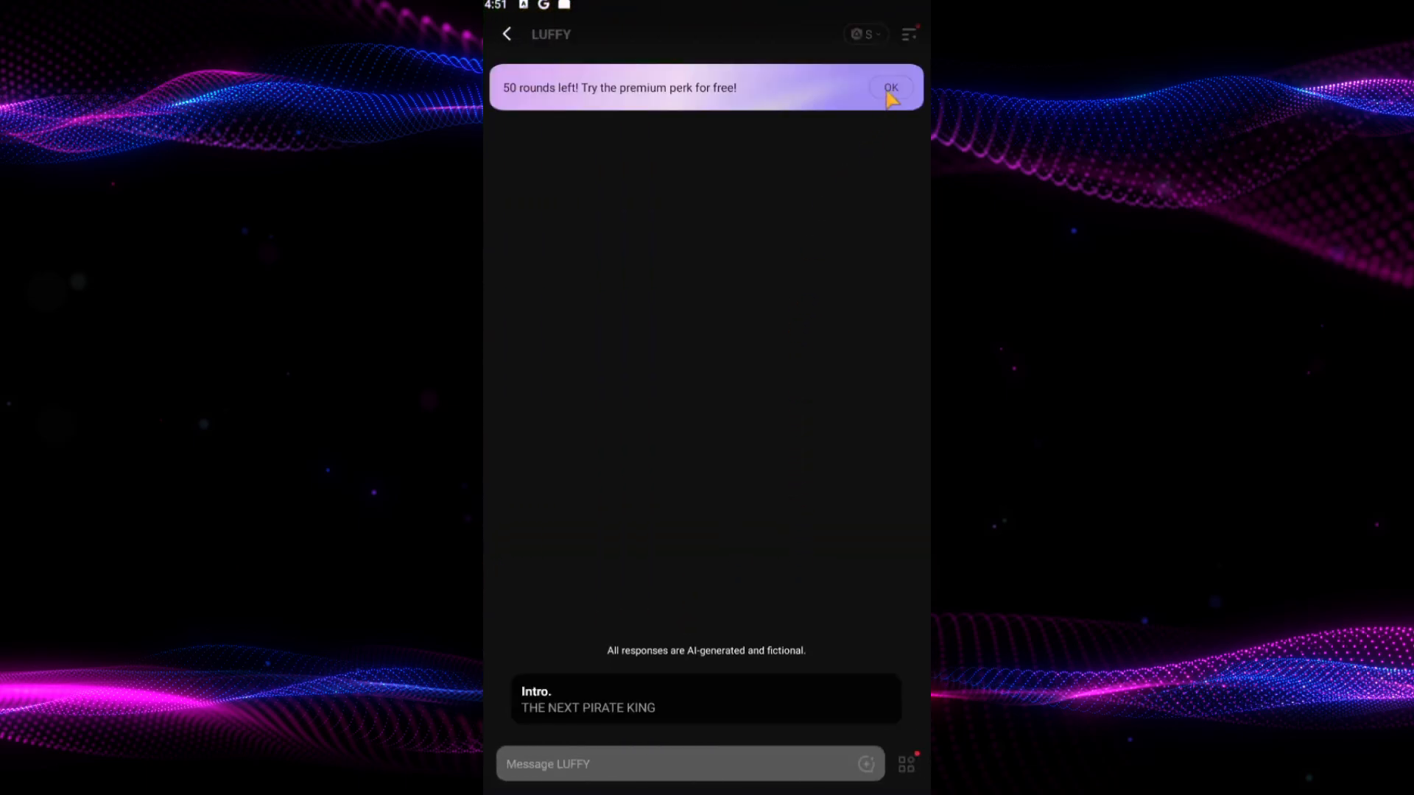
Dismiss the 50 rounds left notice and close the chat modes list.
{"action": "left_click", "coordinate": [864, 34]}
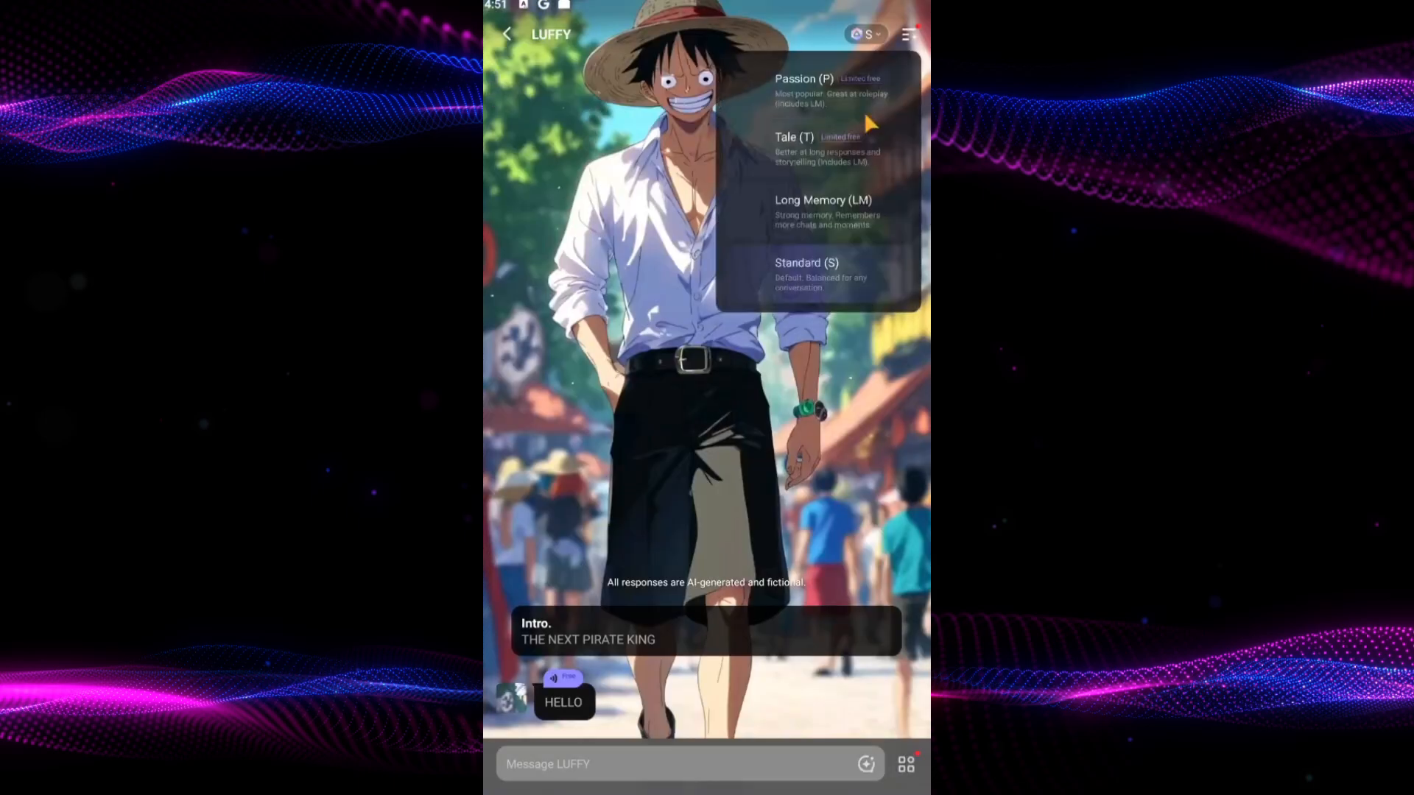
{"action": "left_click", "coordinate": [864, 34]}
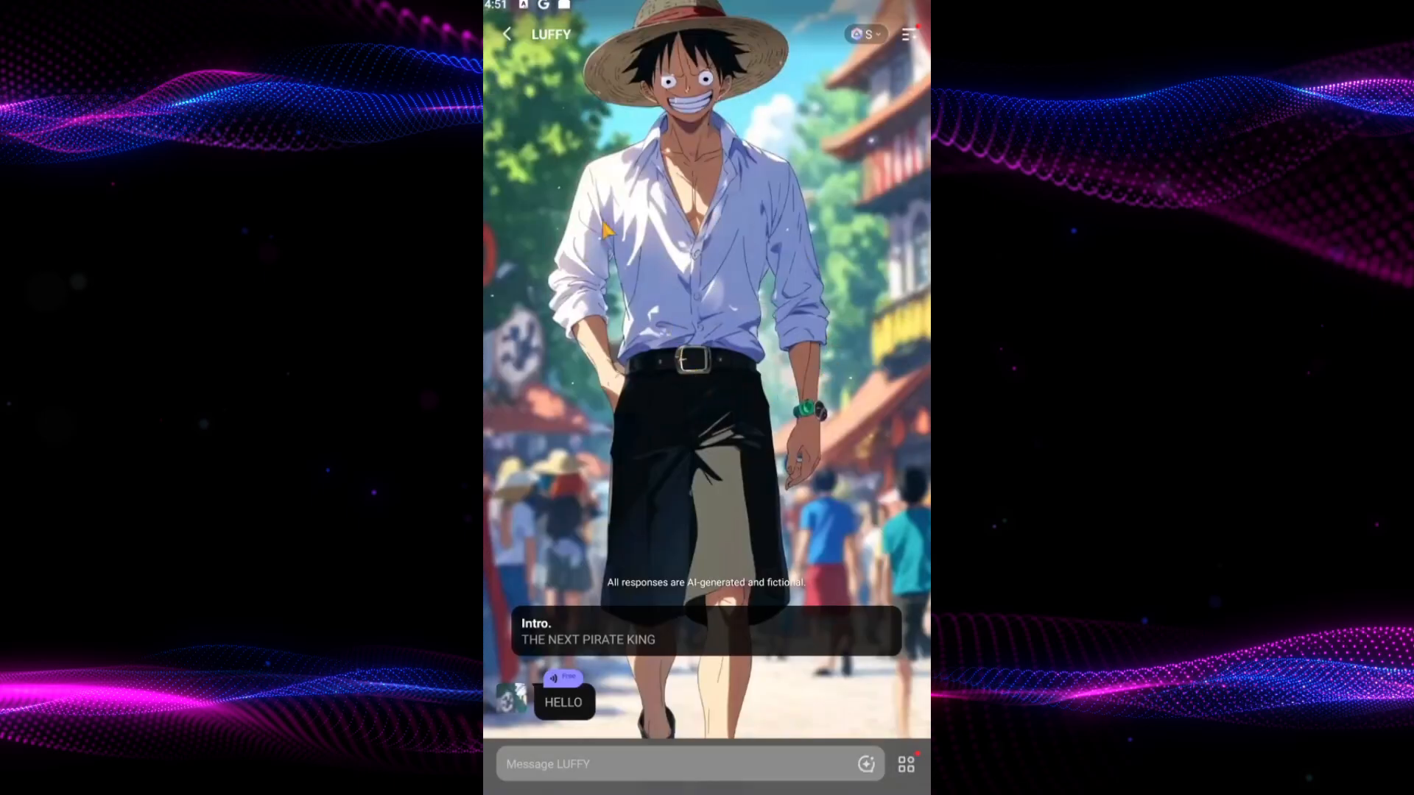